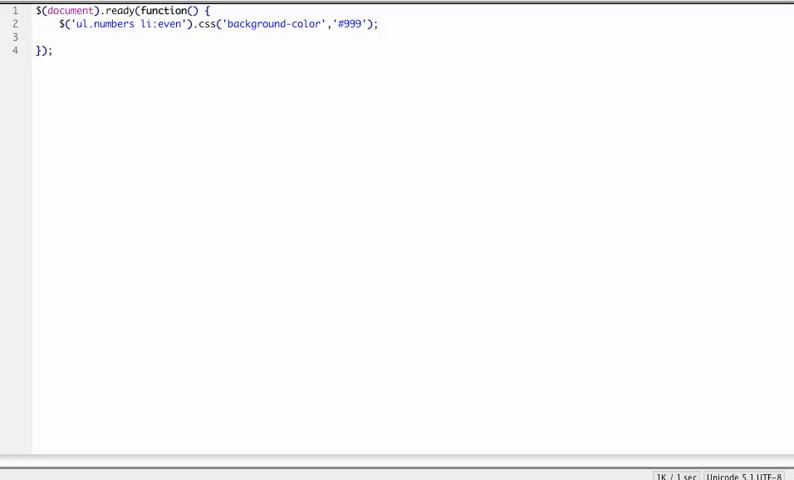
Write the jQuery selector $('ul.numbers li:even') and chain a .css call onto it
text($)
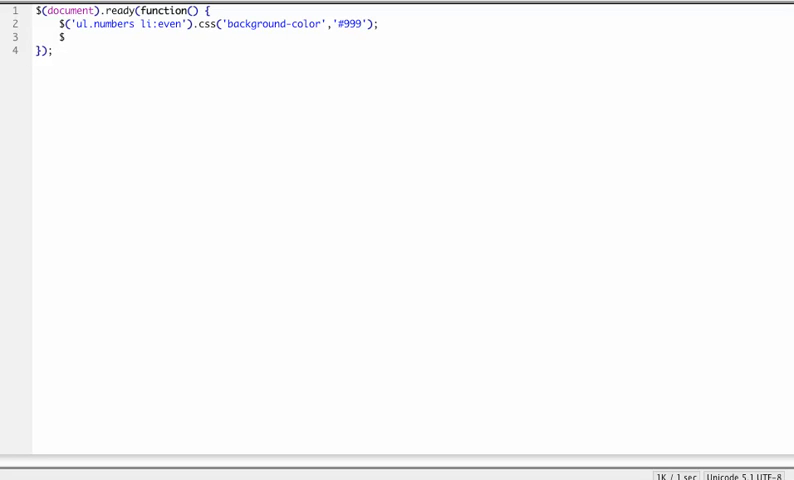
text(()
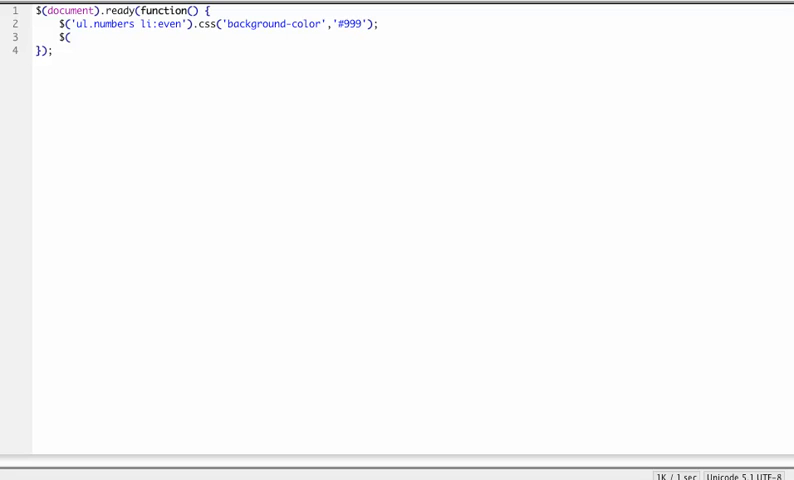
text('ul.numbers)
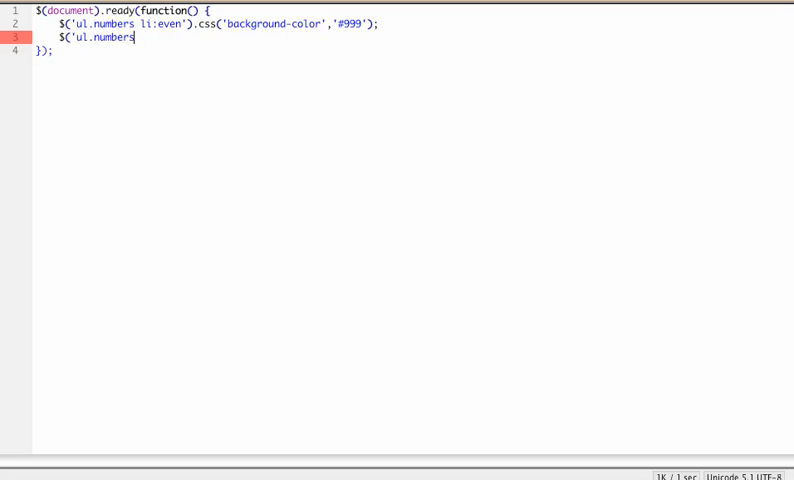
text(l)
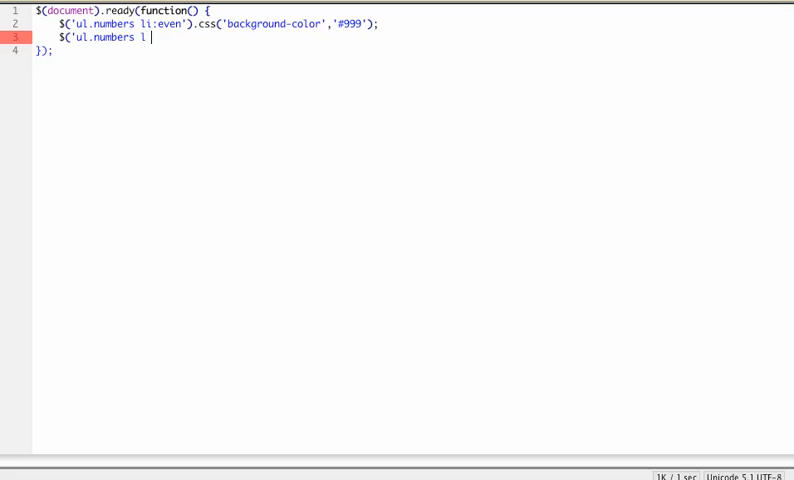
text(i:eve)
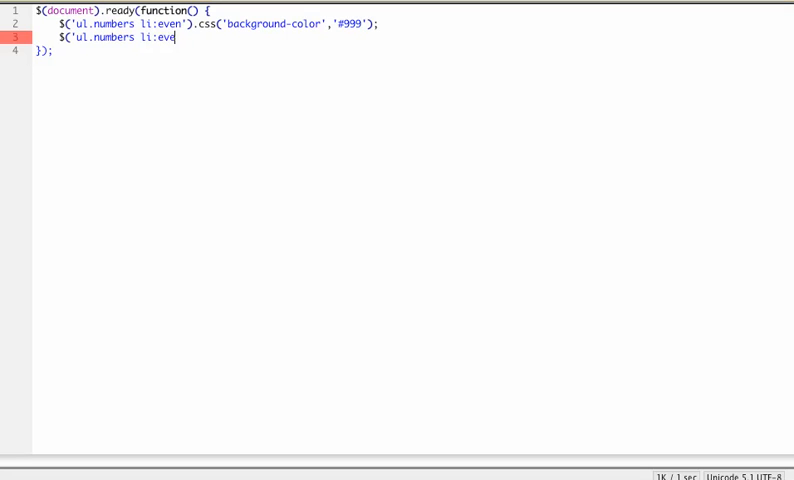
text(n)
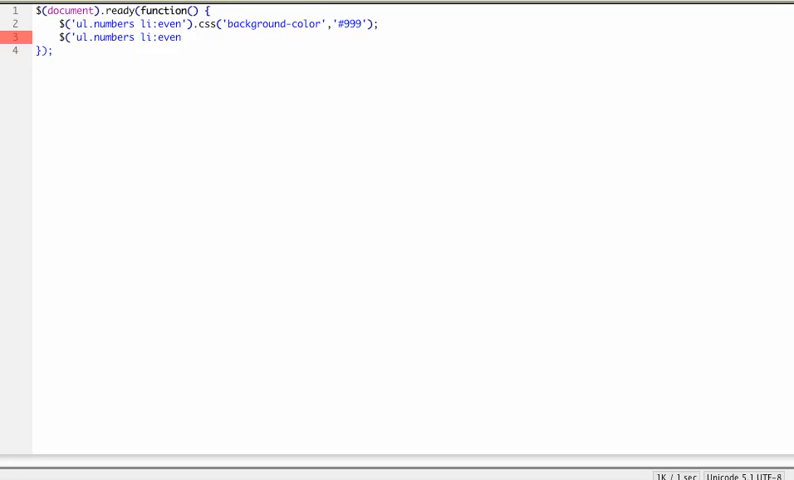
text('))
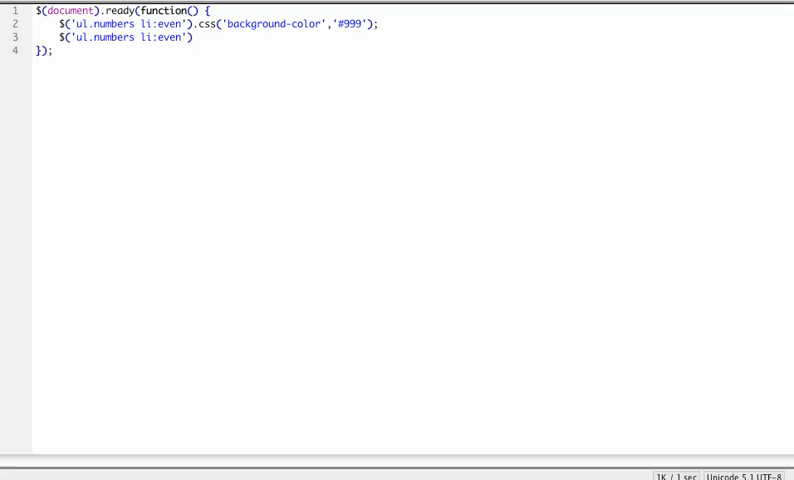
text(.css()
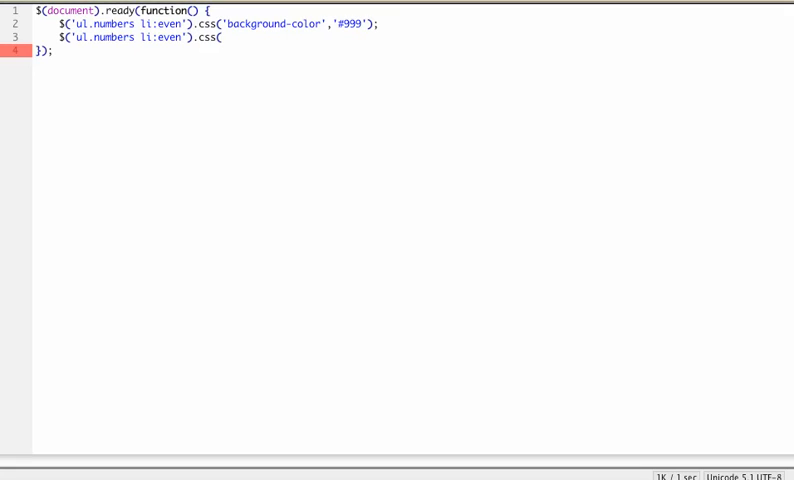
Complete the call as .css('color','#e6e6e6'); to colour the even items' text
text(color)
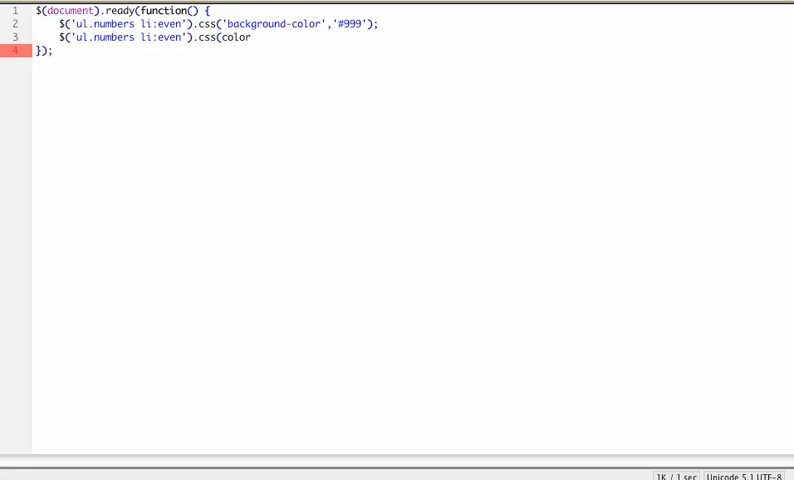
text(')
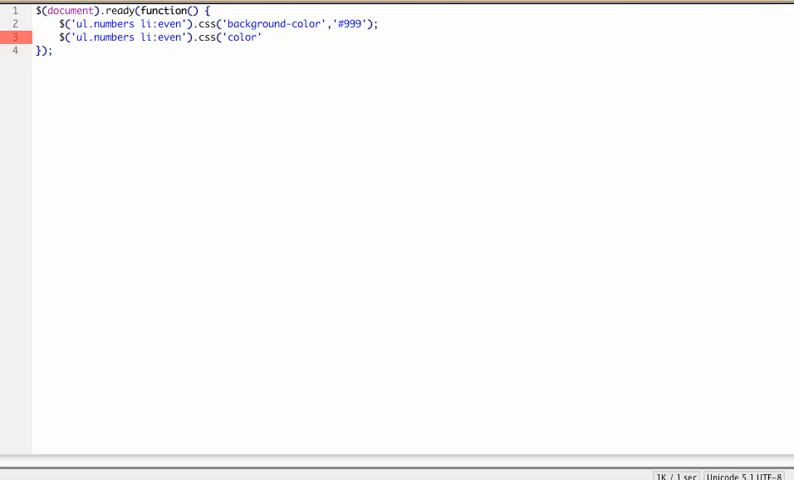
text(,)
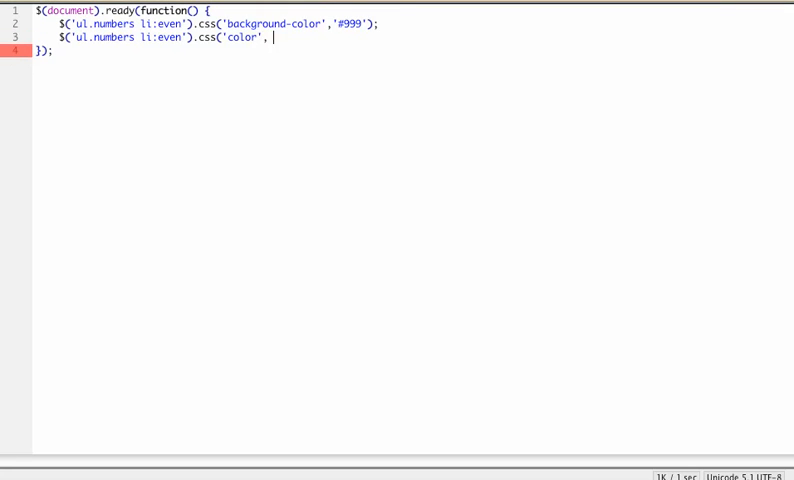
text(')
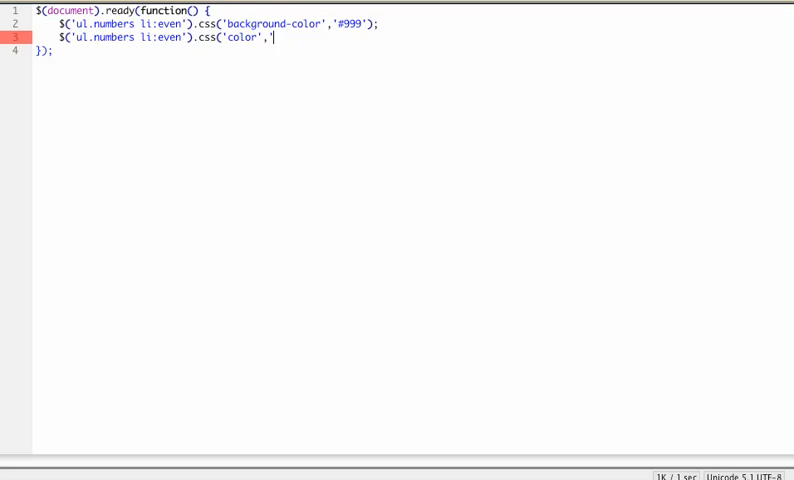
text(#)
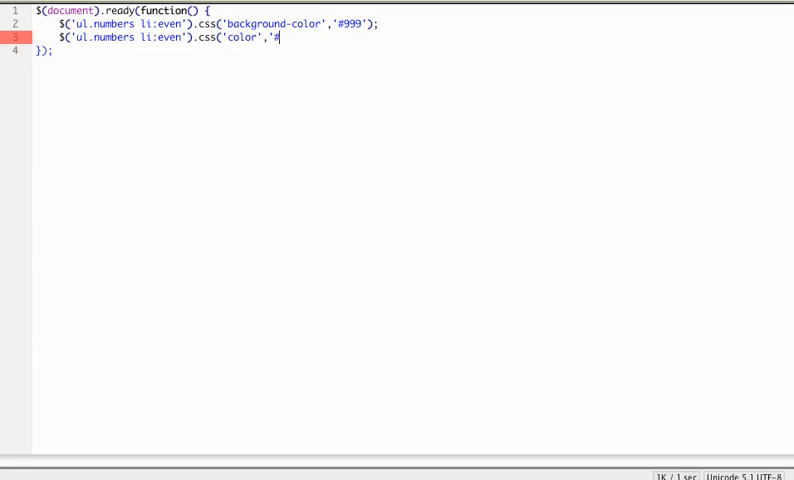
text(e6e6e6)
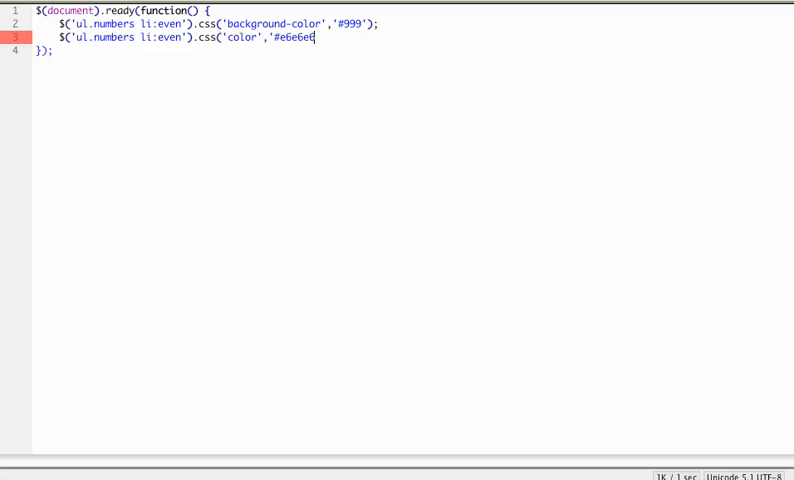
text())
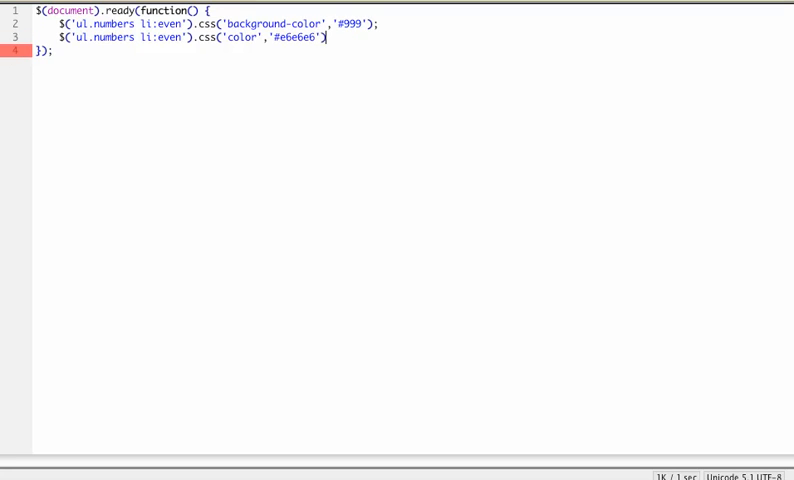
text(;)
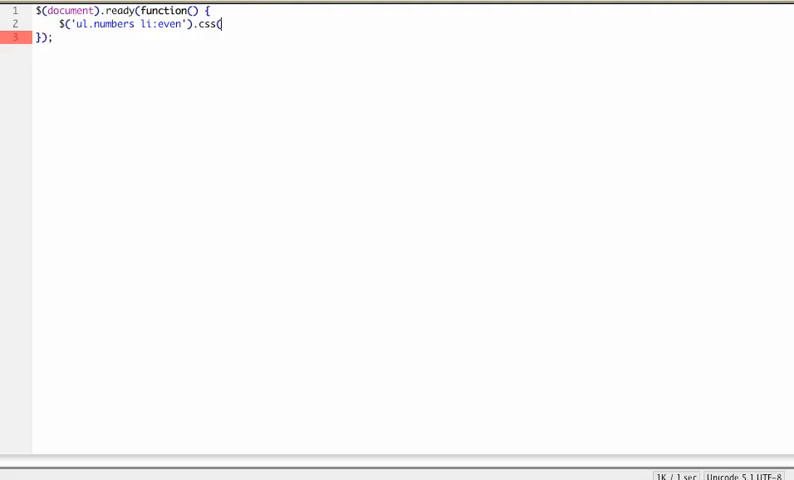
Begin the css object with { and the entry 'background-color': '#999'
text({)
text('backgo)
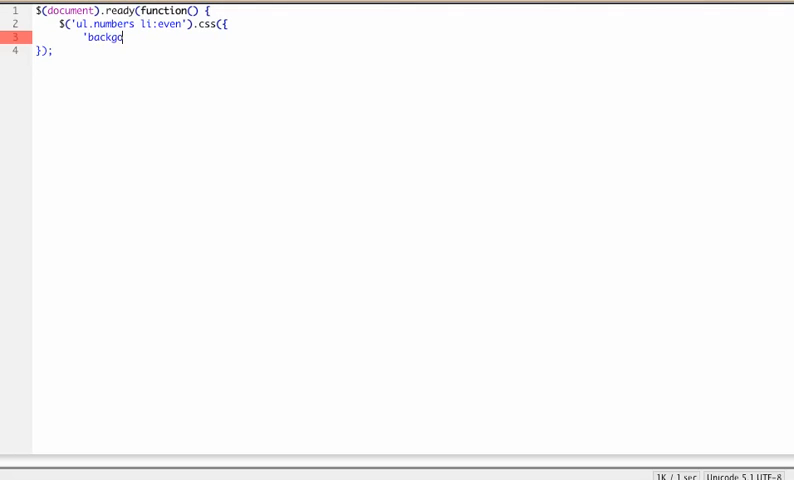
text(round-color)
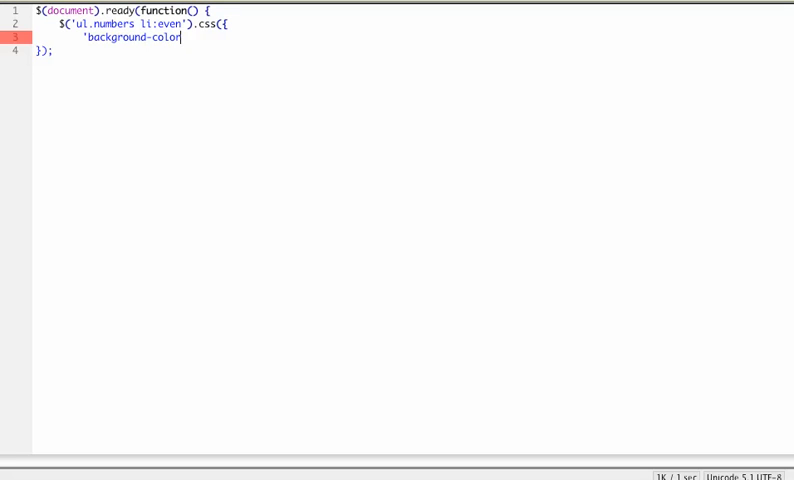
text(')
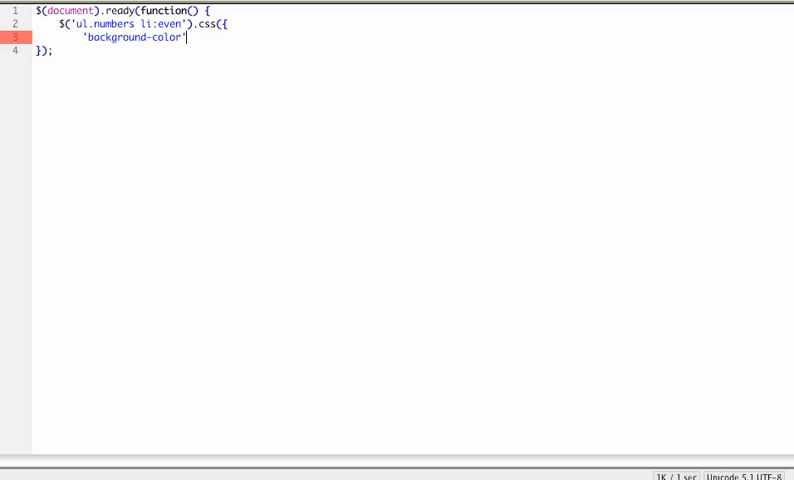
text(:)
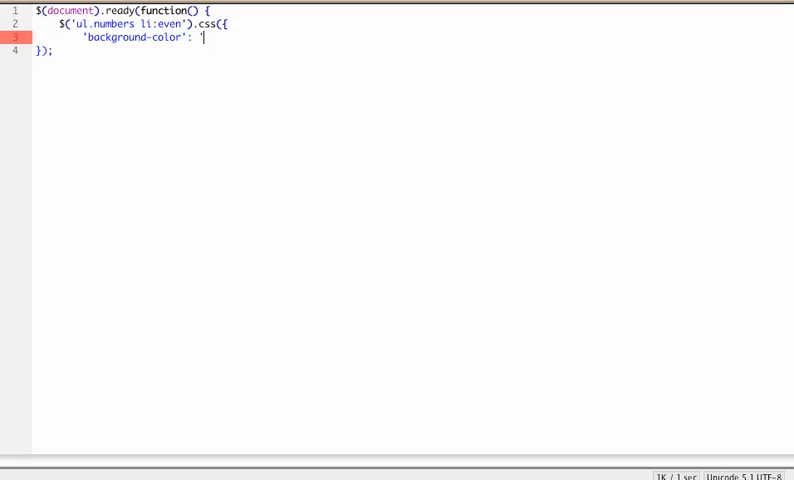
text(#999',)
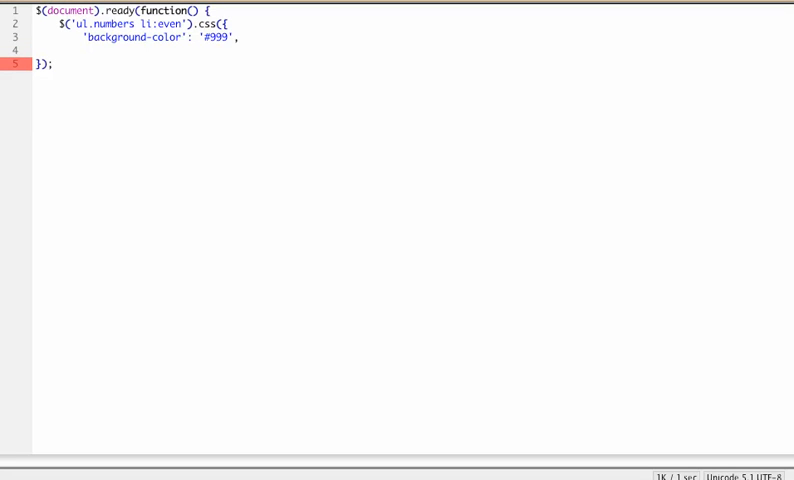
Add the entry 'color': '#e6e6e6' after background-color in the css object
text('color')
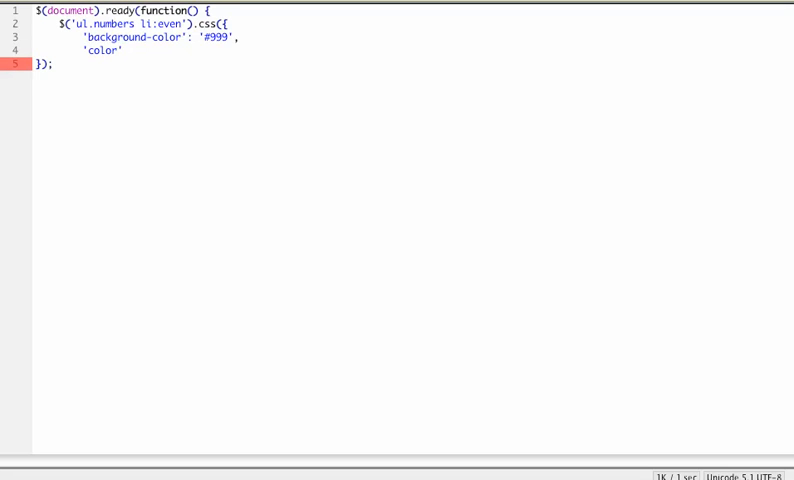
text(: '#)
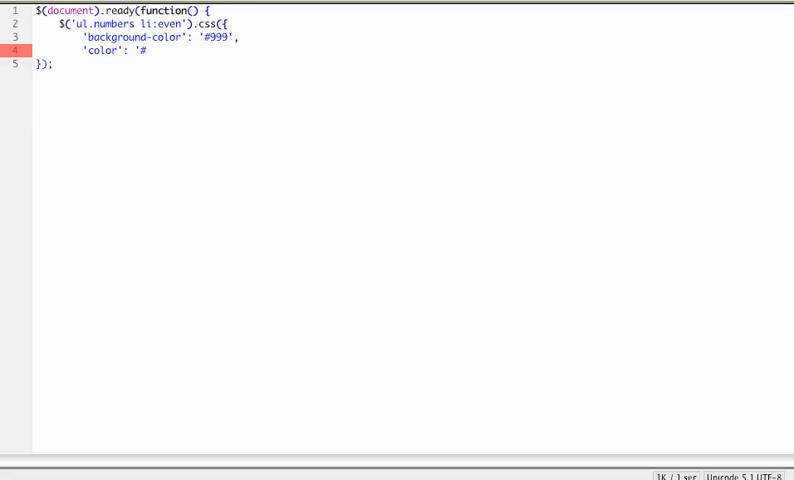
text(e6e6e6')
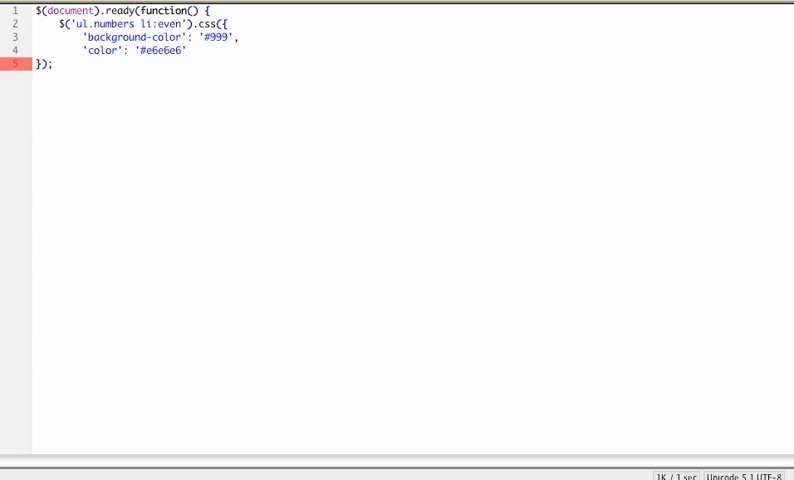
click(178, 52)
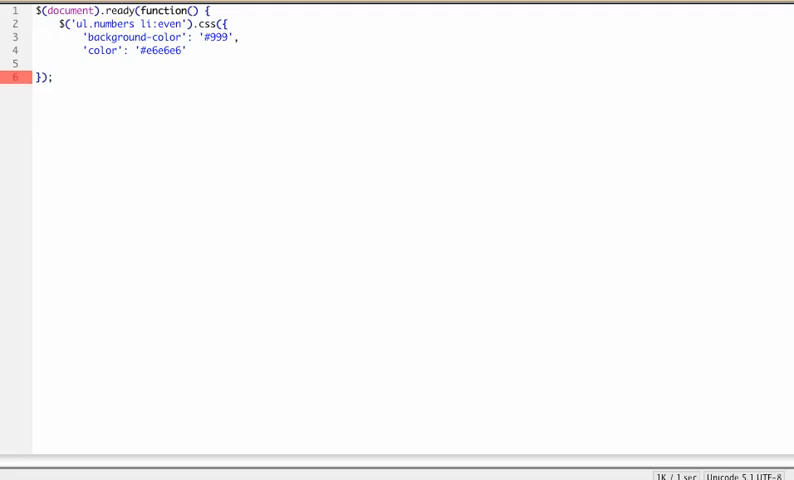
Close the object and the css() call with }); to finish the statement
text(}))
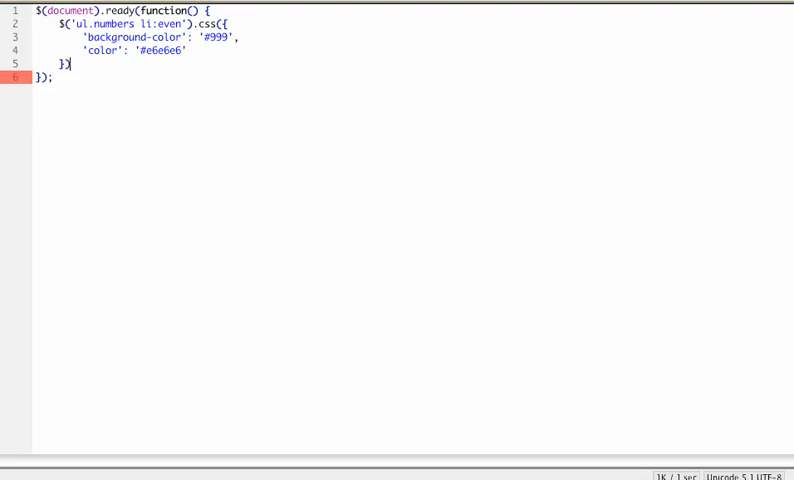
text(;)
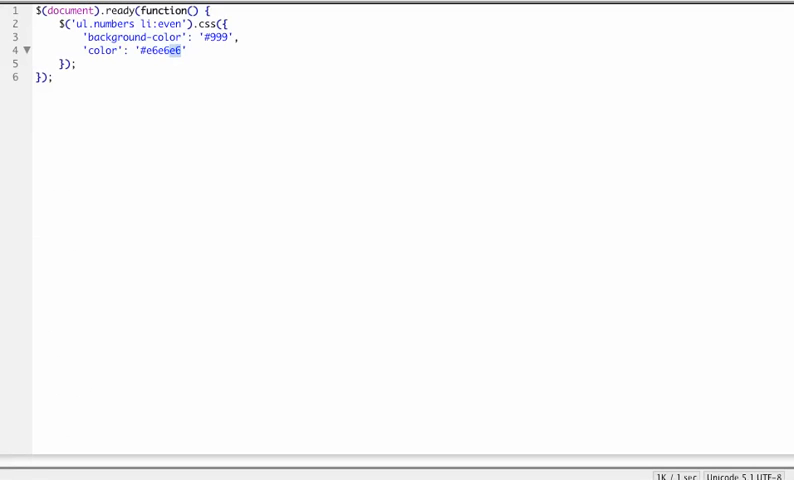
Replace the color value #e6e6e6 with red
text(red)
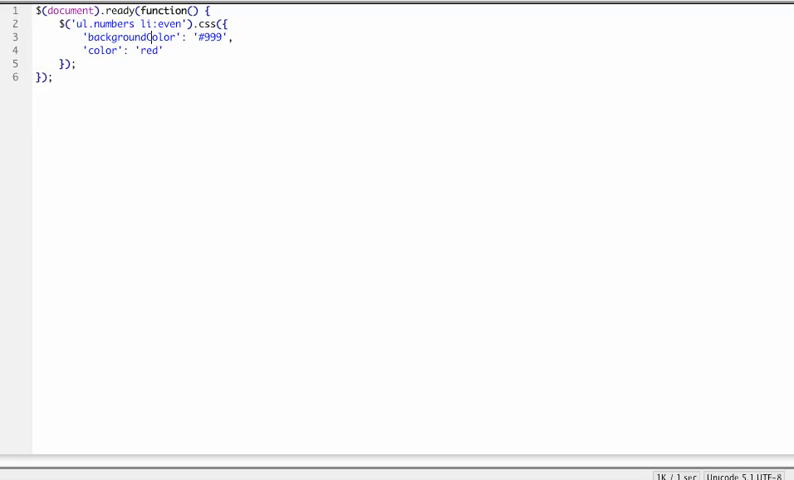
Change the key 'background-color' to camelCase backgroundColor
text(C)
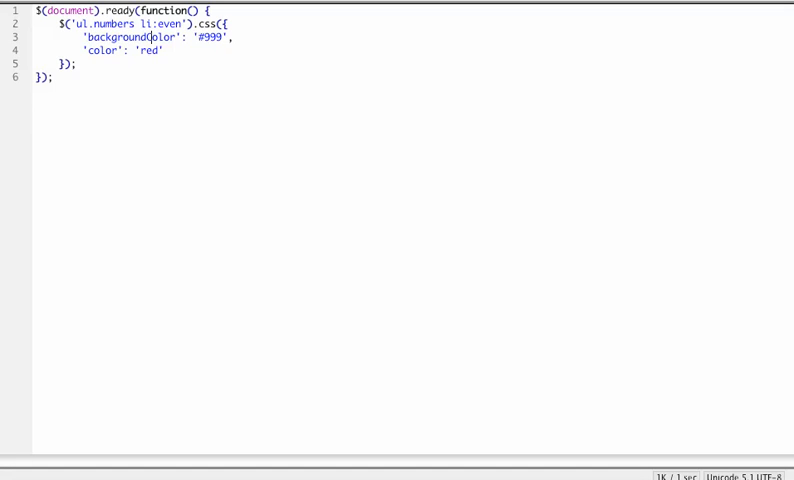
text(C)
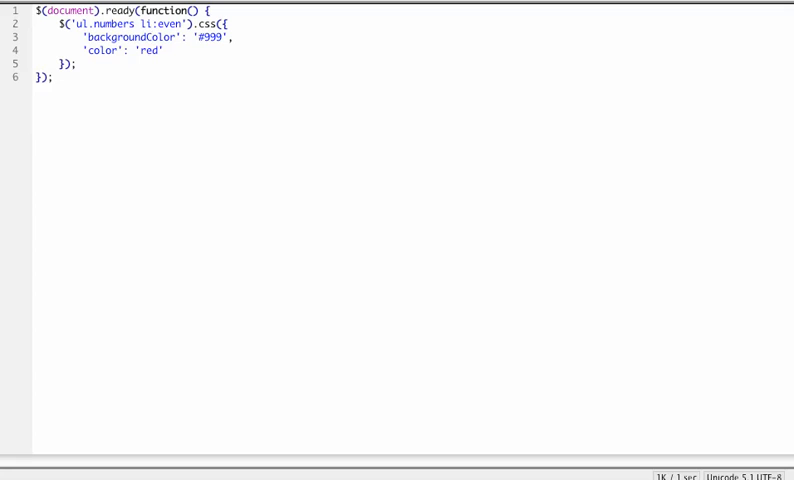